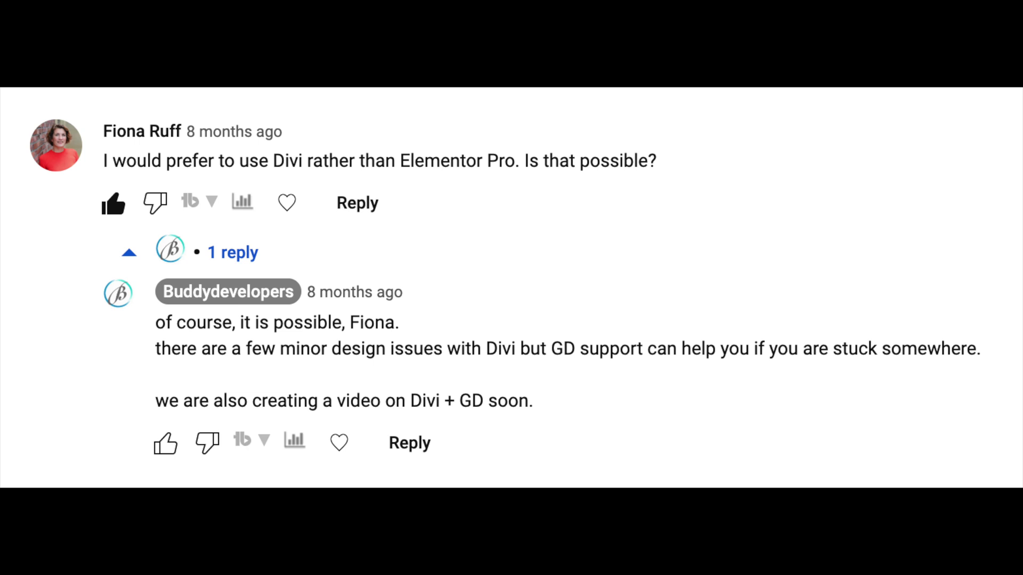
# - Add a Fullwidth Code module to the empty second section of the All Places layout
pyautogui.scroll(-3)
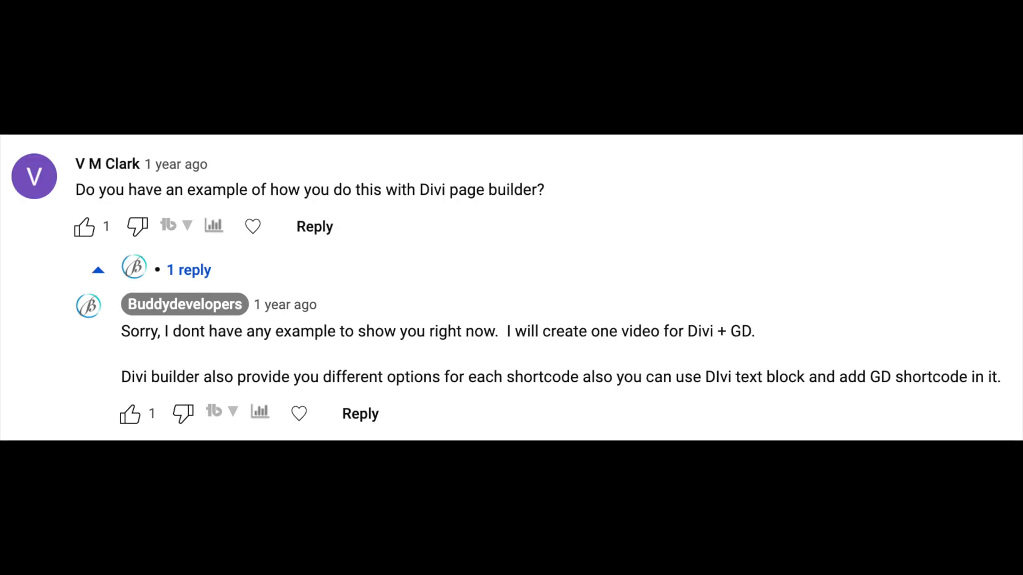
pyautogui.scroll(-3)
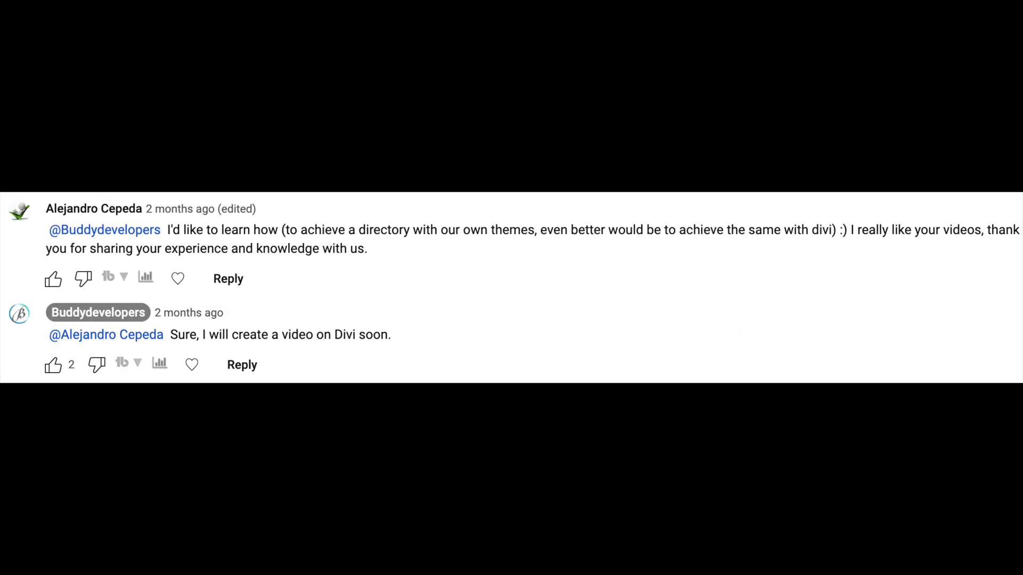
pyautogui.scroll(3)
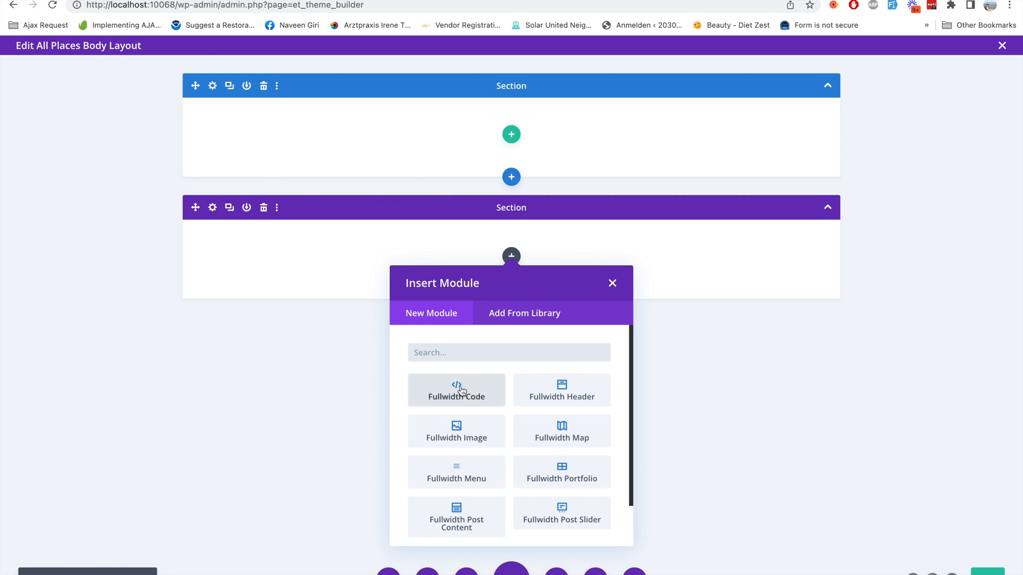
pyautogui.click(456, 390)
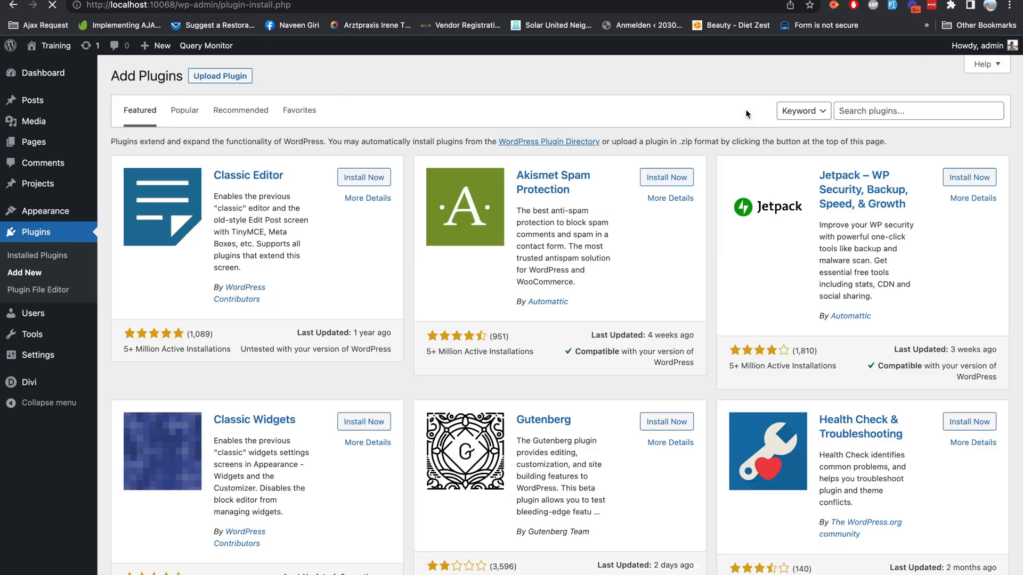
# - Search the plugin directory for 'Geodirectory' and activate the GeoDirectory plugin
pyautogui.write('Geodirectory')
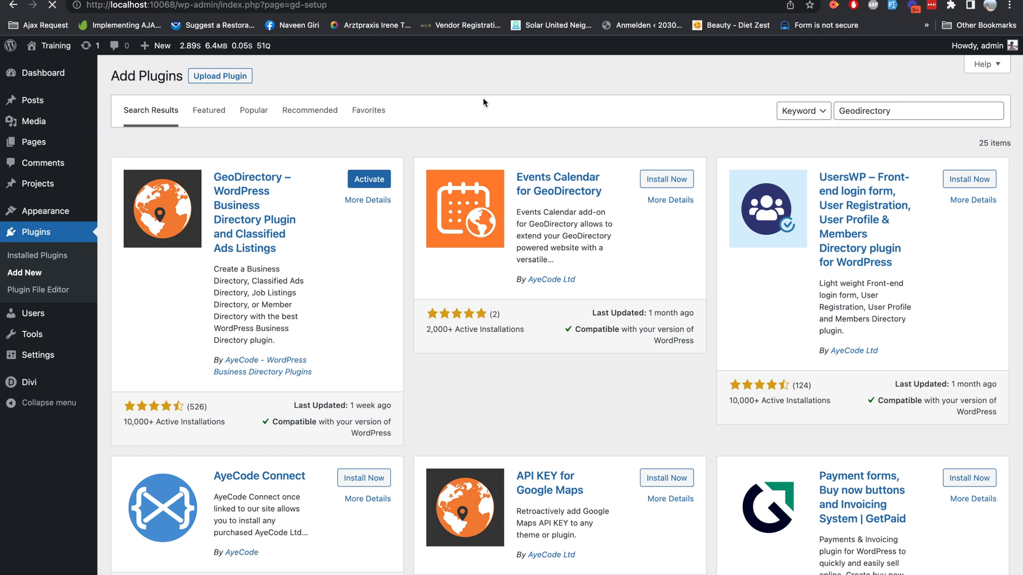
pyautogui.click(369, 179)
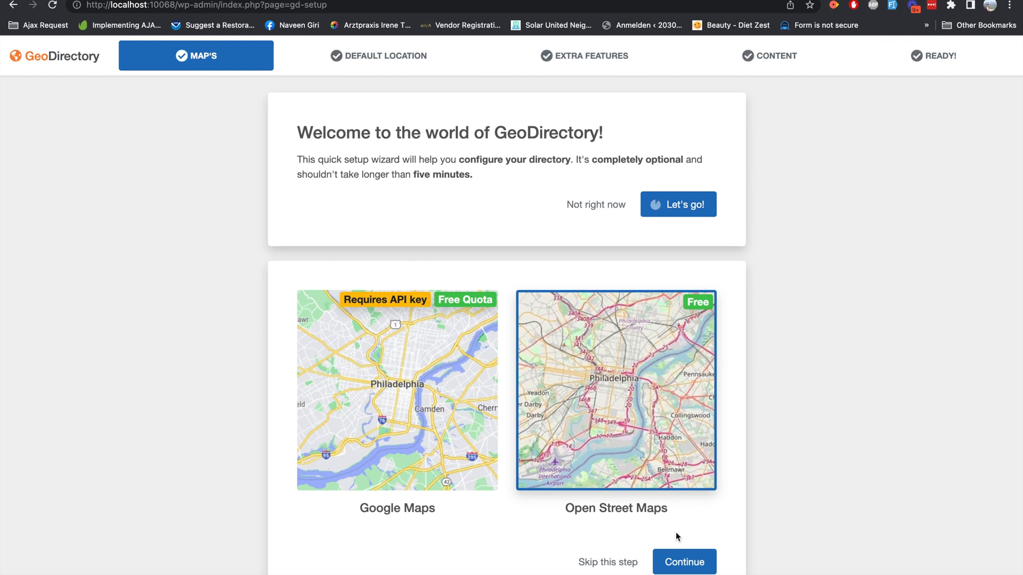
# - Keep Open Street Maps and the Philadelphia default location in the setup wizard
pyautogui.click(684, 562)
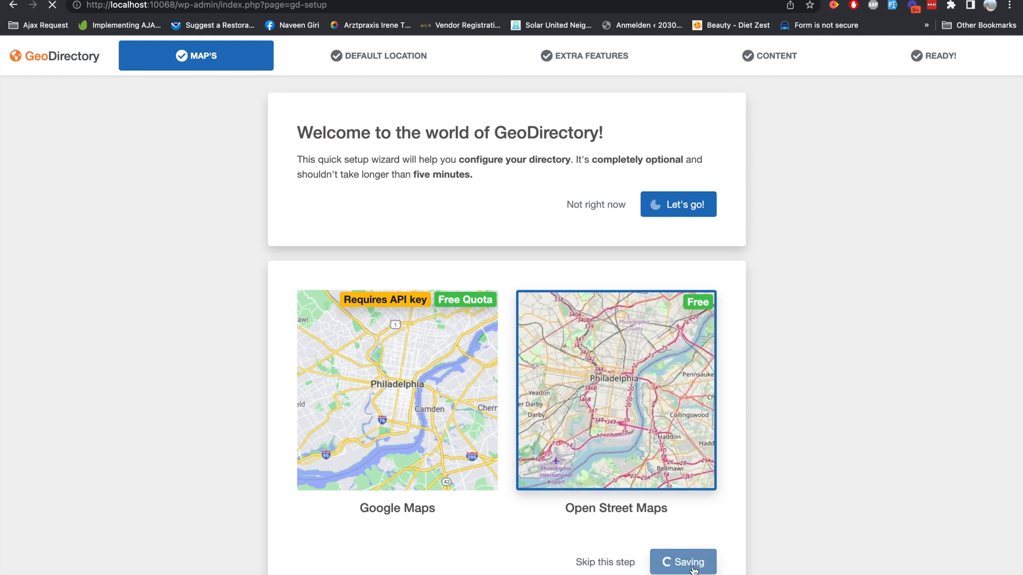
pyautogui.click(682, 562)
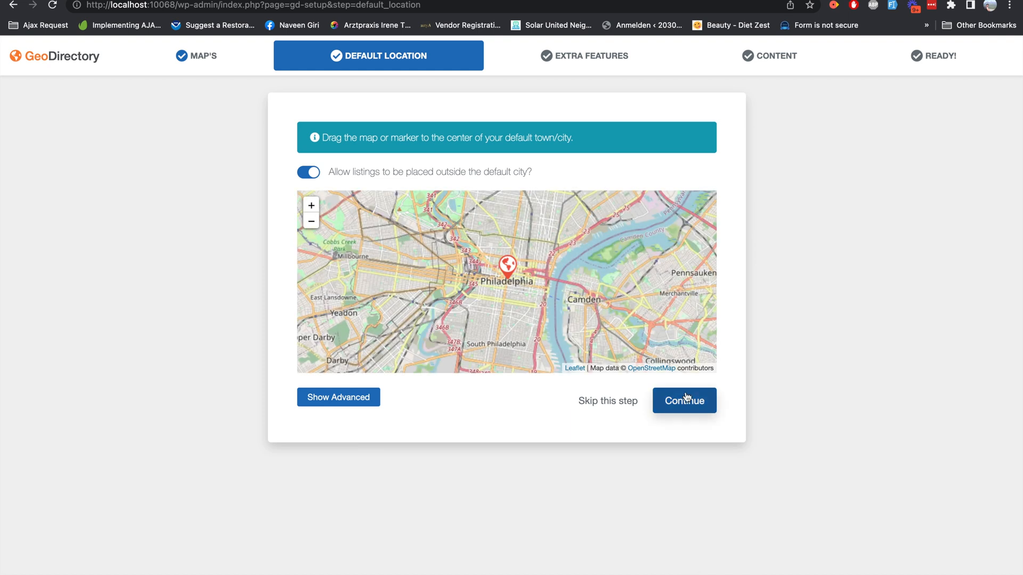
pyautogui.click(684, 401)
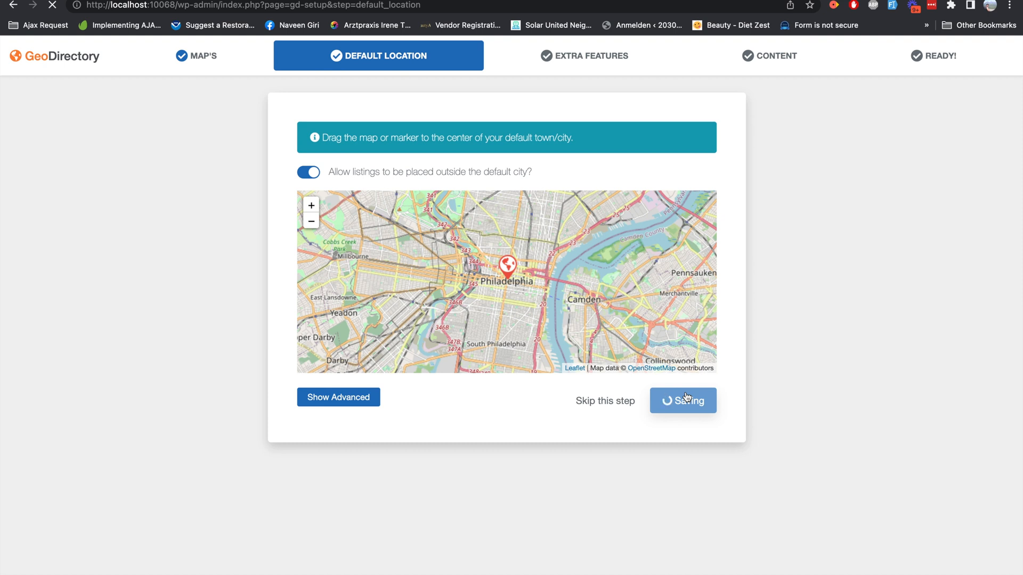
pyautogui.click(683, 401)
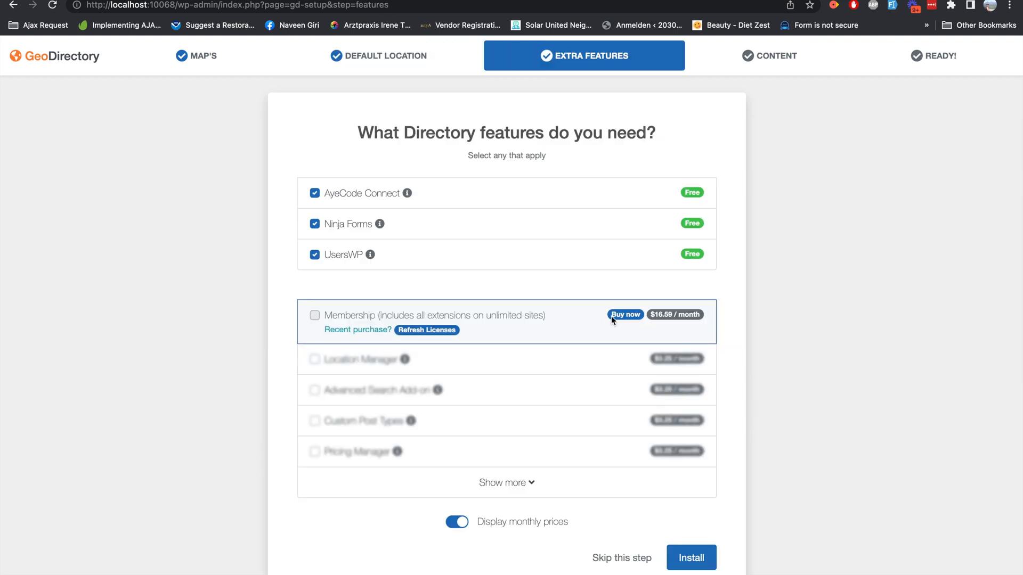
# - Install the free AyeCode Connect, Ninja Forms and UsersWP add-ons and continue
pyautogui.click(691, 573)
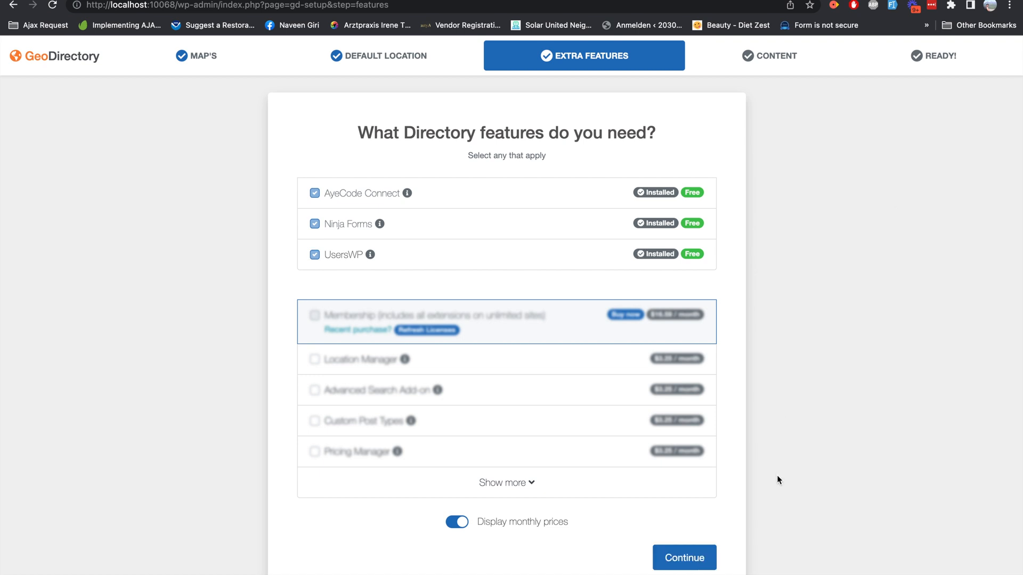
pyautogui.click(684, 558)
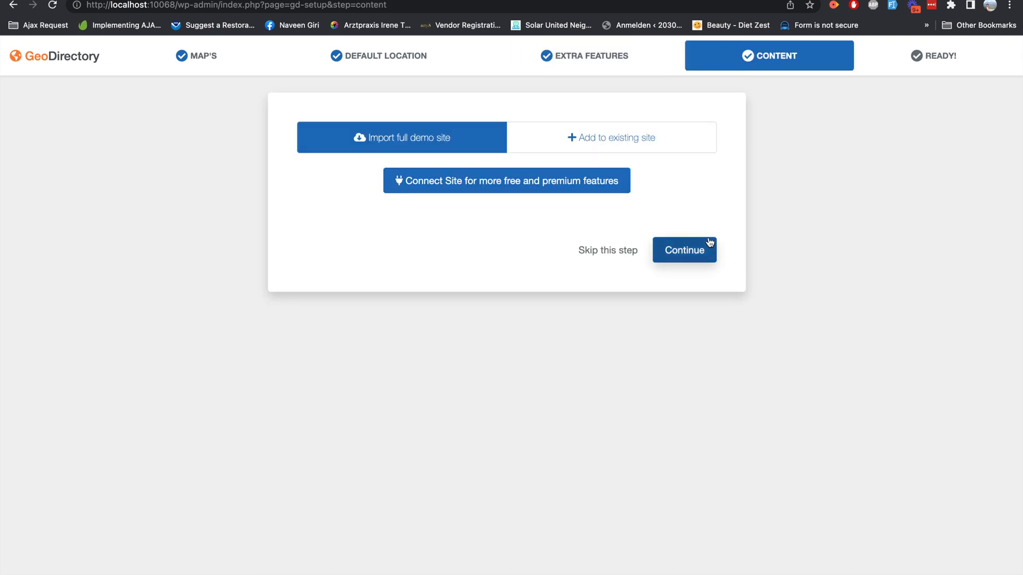
pyautogui.moveTo(513, 184)
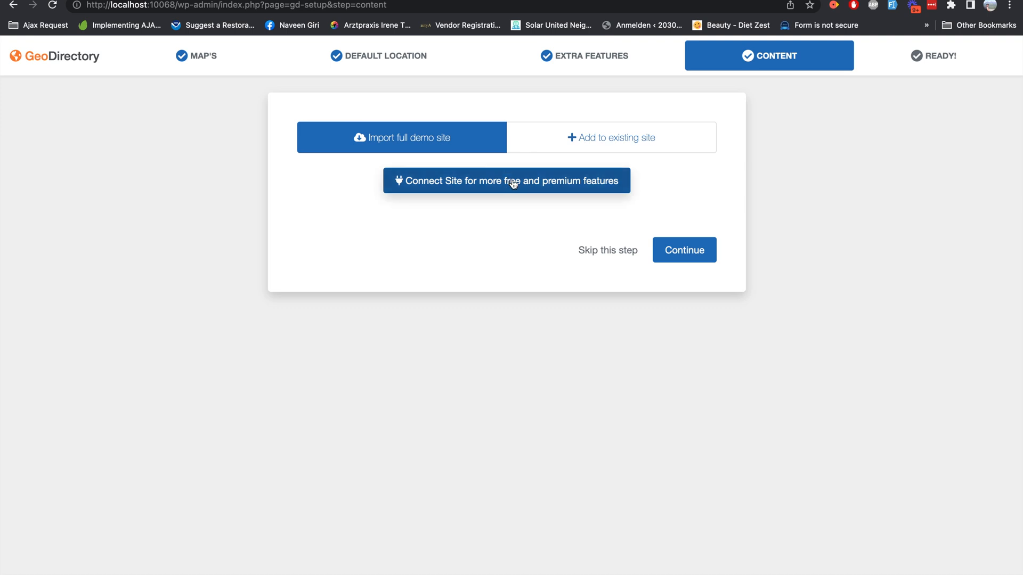
pyautogui.moveTo(501, 188)
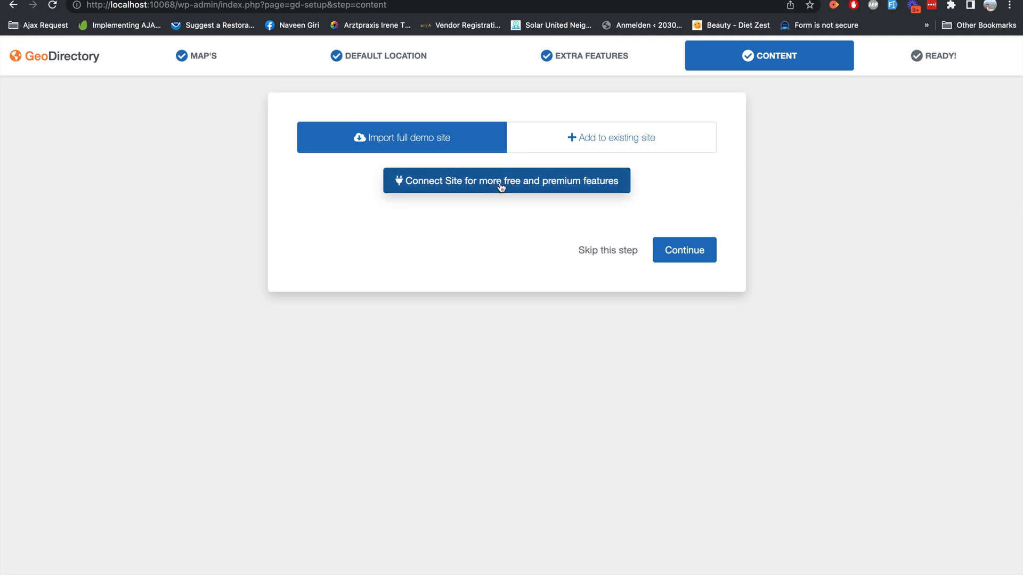
pyautogui.moveTo(555, 188)
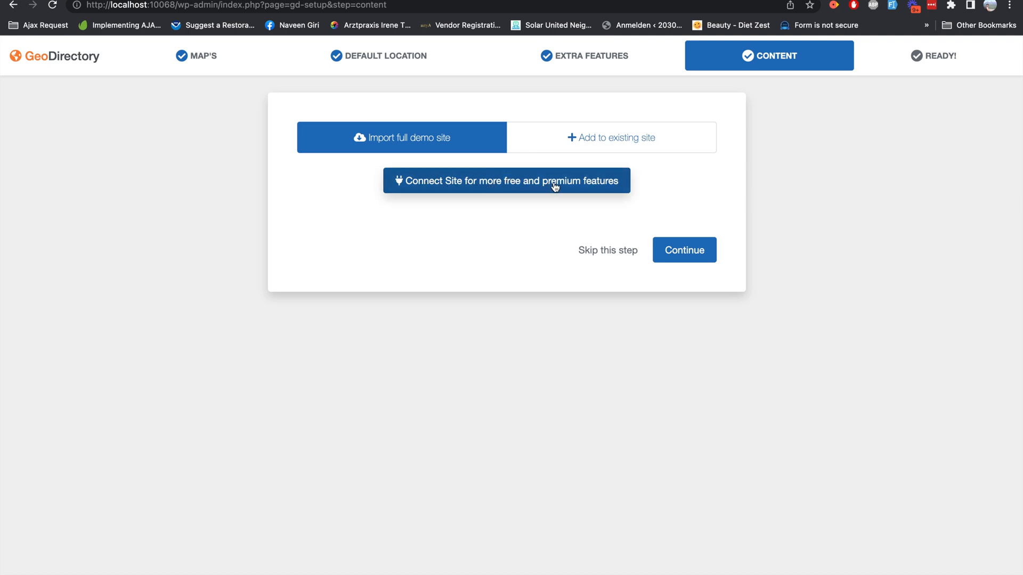
pyautogui.moveTo(689, 256)
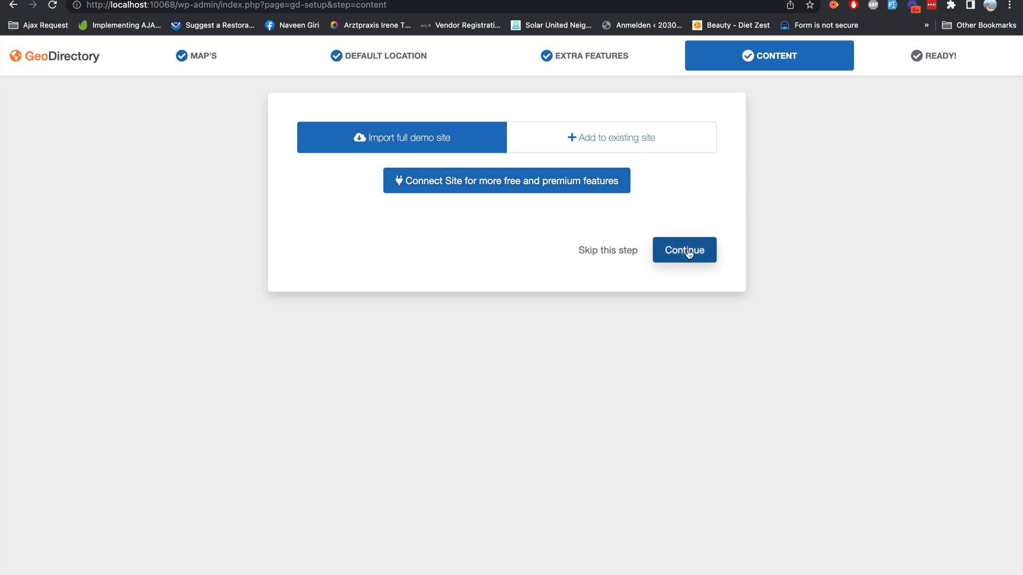
# - Import the full demo site, allow diagnostic data sharing and start the first listing
pyautogui.click(684, 249)
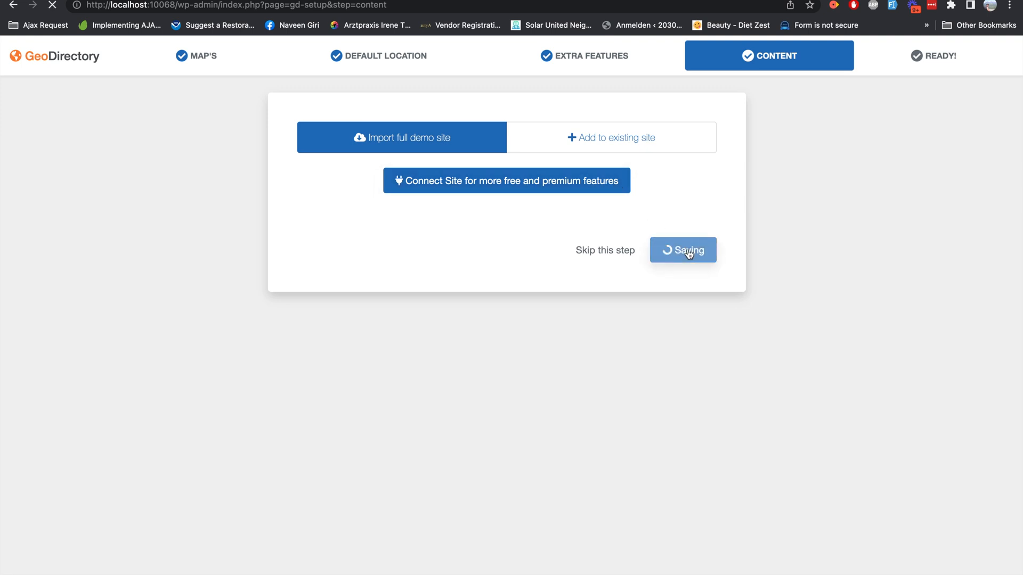
pyautogui.click(683, 250)
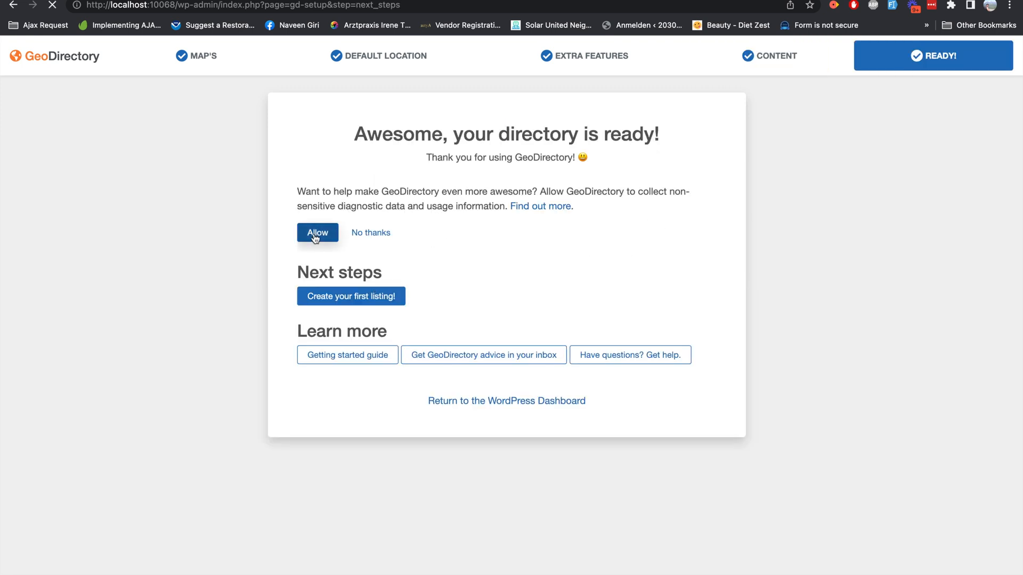
pyautogui.click(318, 232)
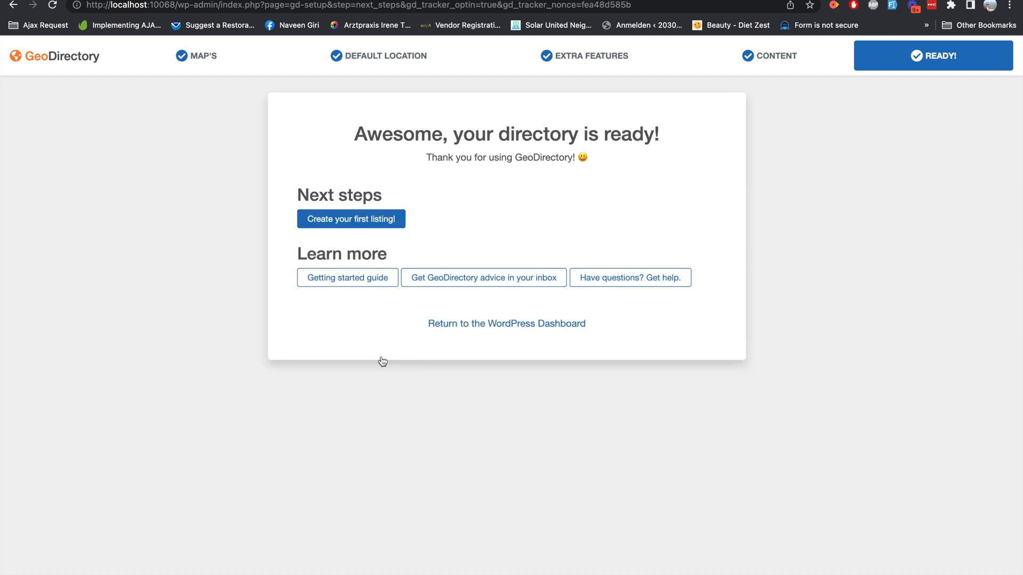
pyautogui.click(351, 220)
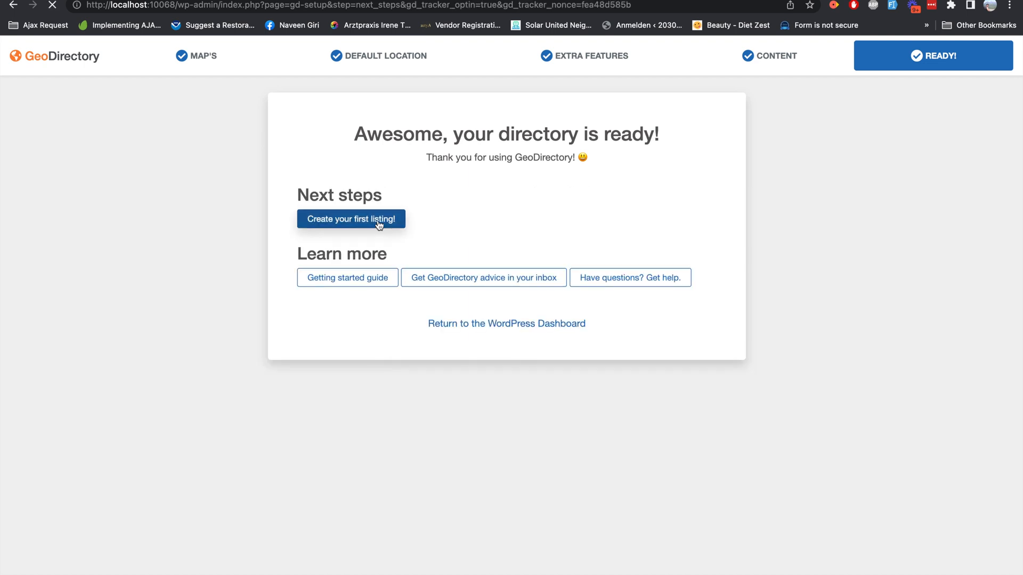
pyautogui.click(352, 220)
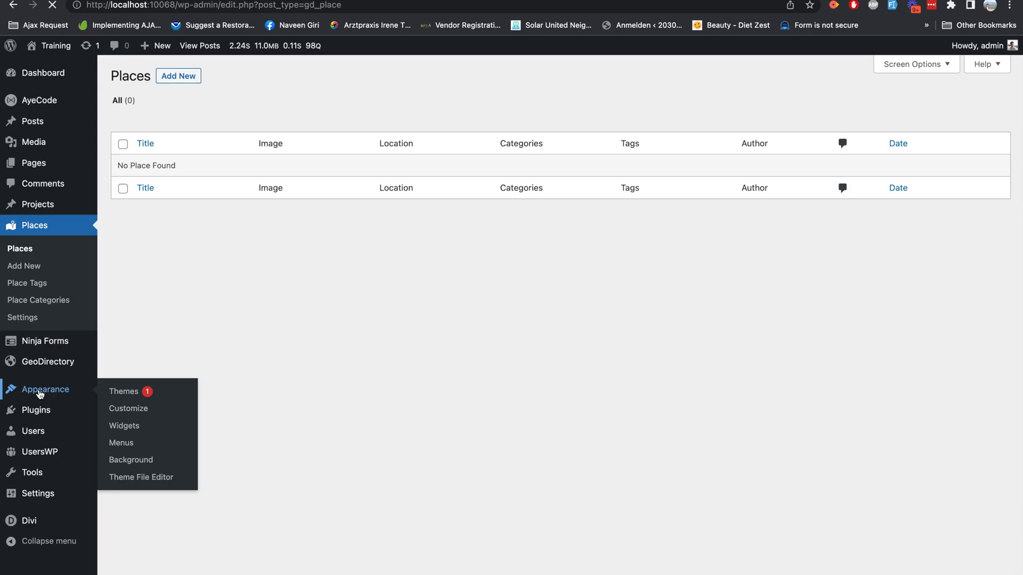
pyautogui.click(124, 393)
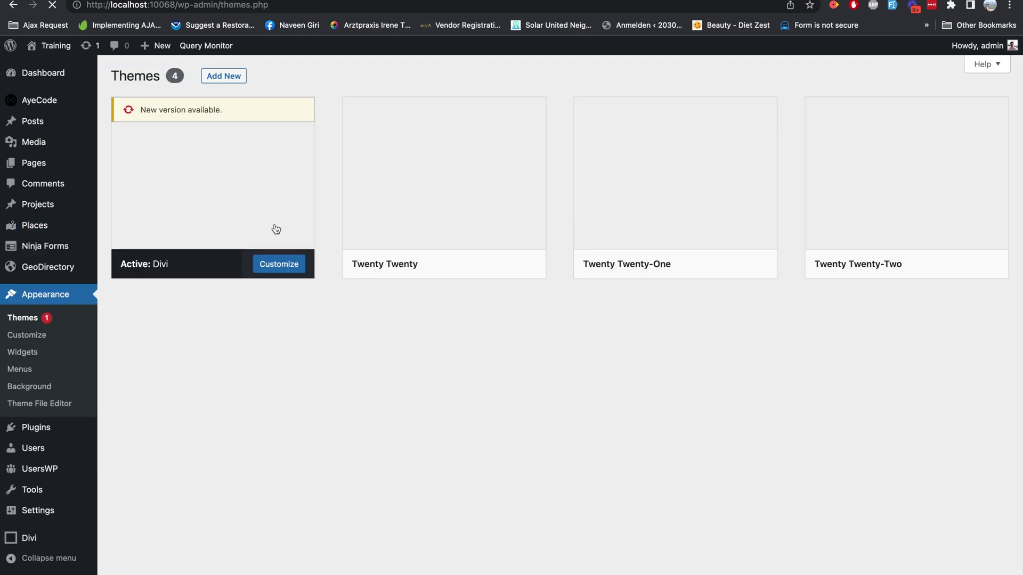
pyautogui.click(211, 175)
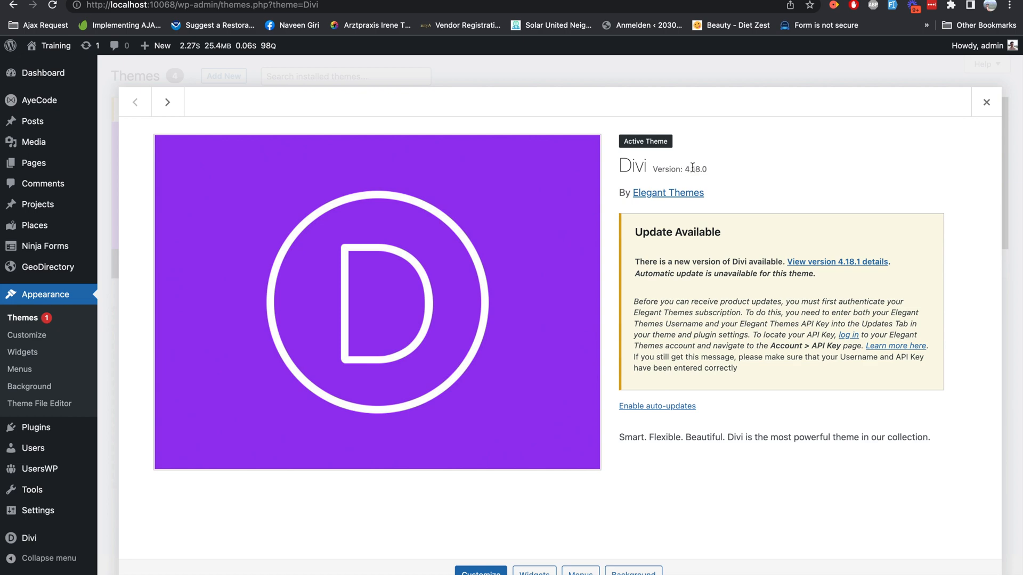
pyautogui.click(986, 102)
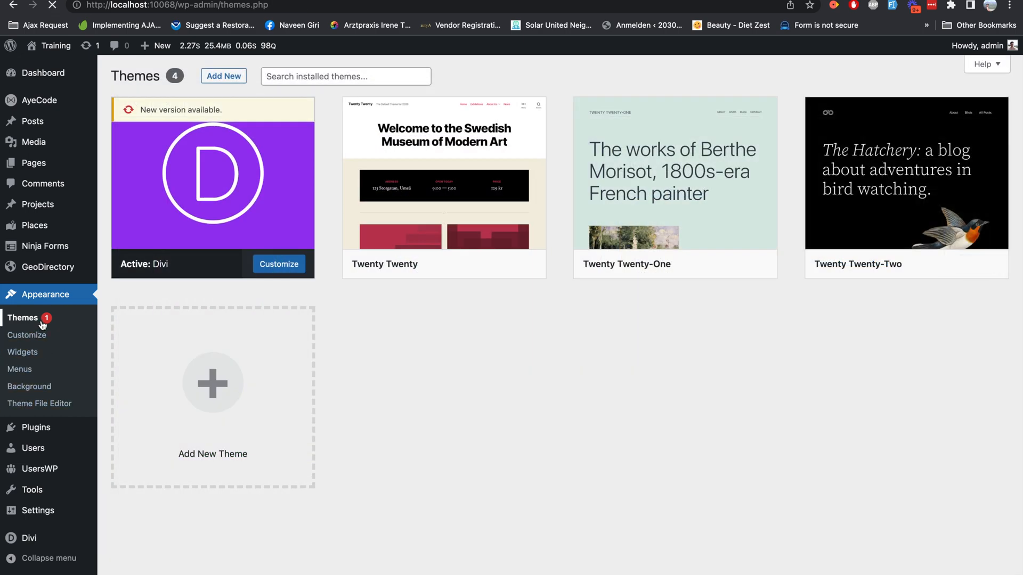
pyautogui.moveTo(44, 264)
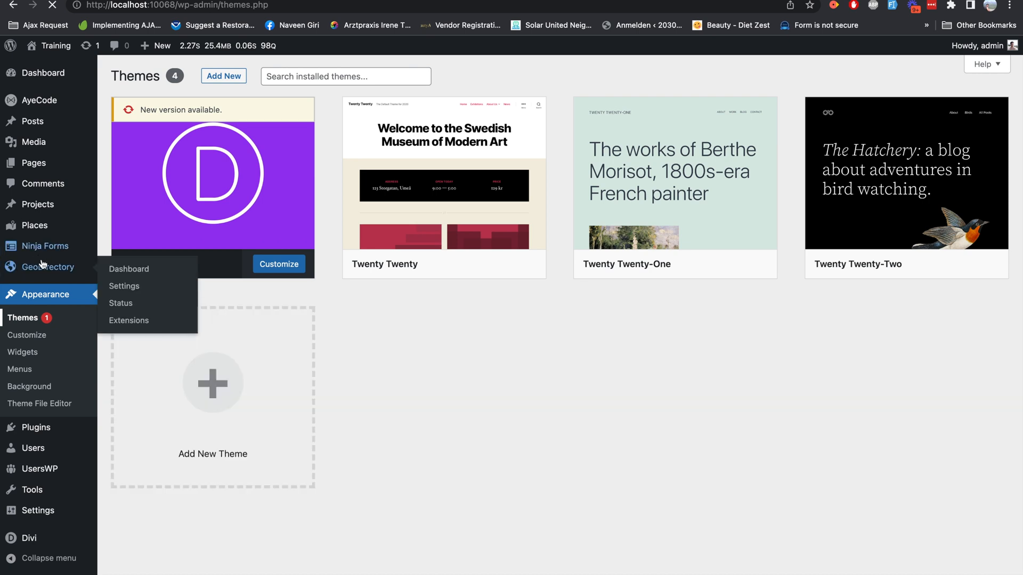
pyautogui.click(35, 226)
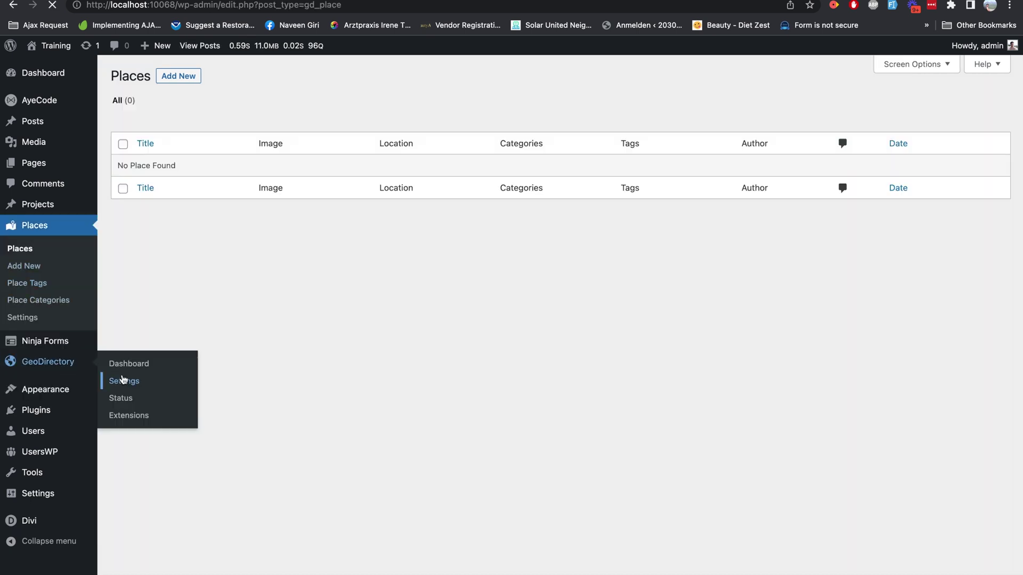
# - Insert GeoDirectory's Default dummy data, creating all 12 sample places
pyautogui.click(124, 380)
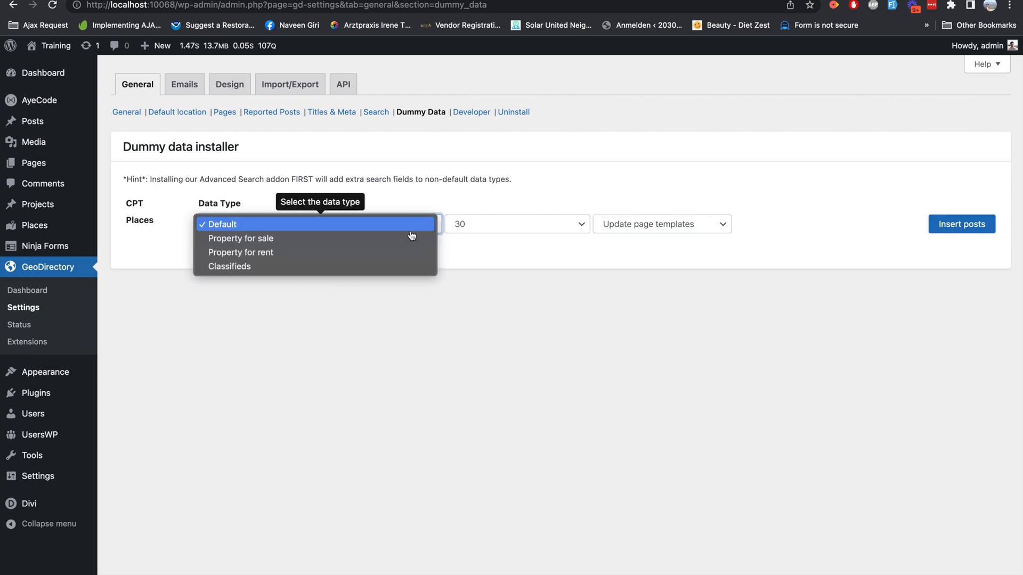
pyautogui.click(961, 224)
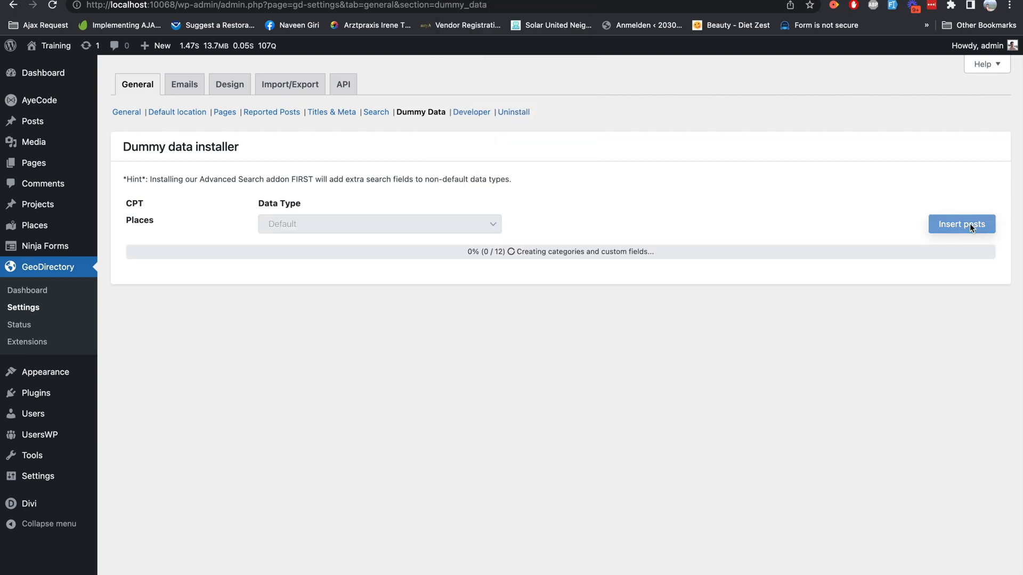
pyautogui.click(961, 224)
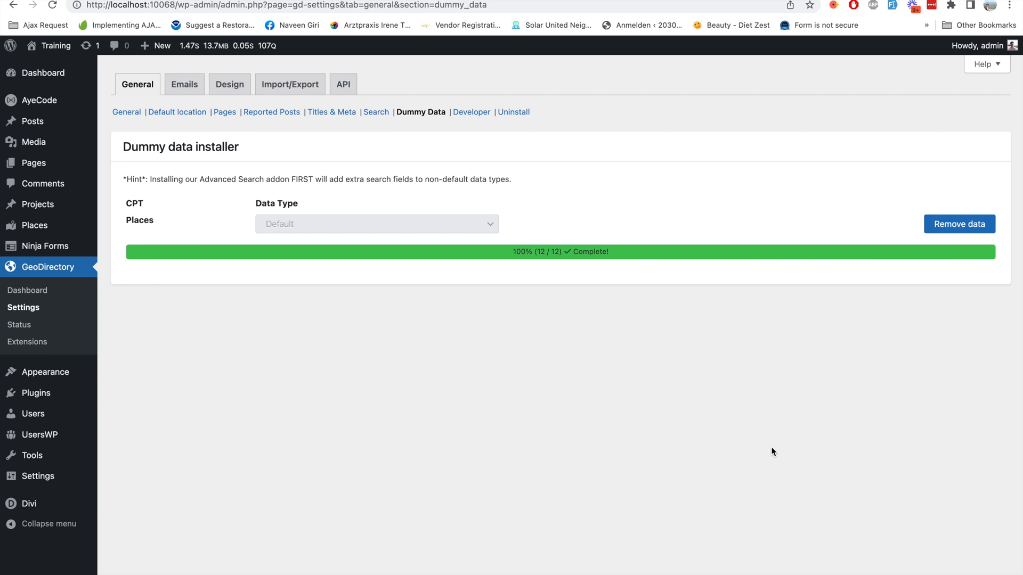
pyautogui.moveTo(66, 238)
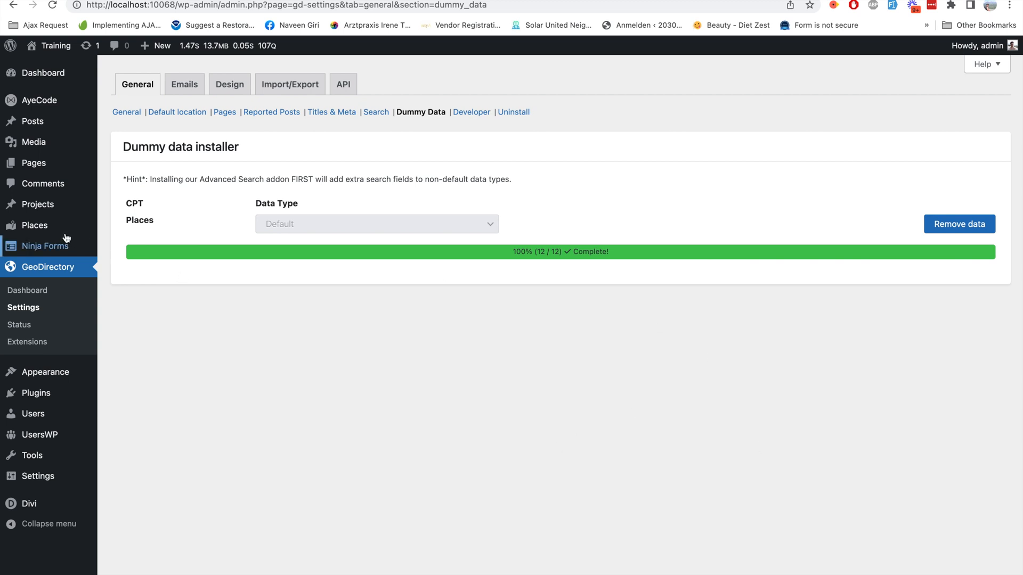
pyautogui.moveTo(34, 226)
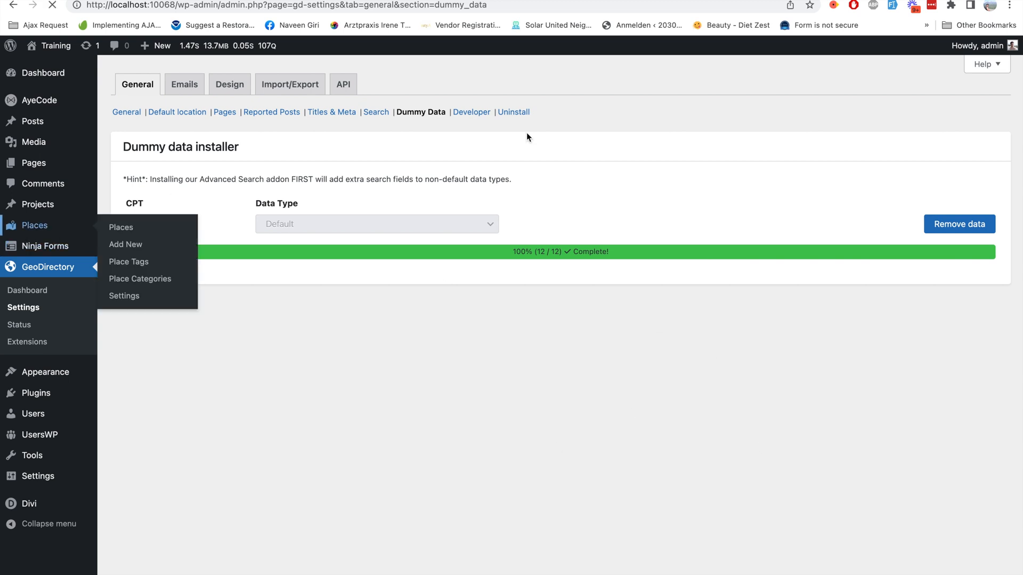
# - List the twelve imported Places and view their archive on the front end
pyautogui.click(122, 227)
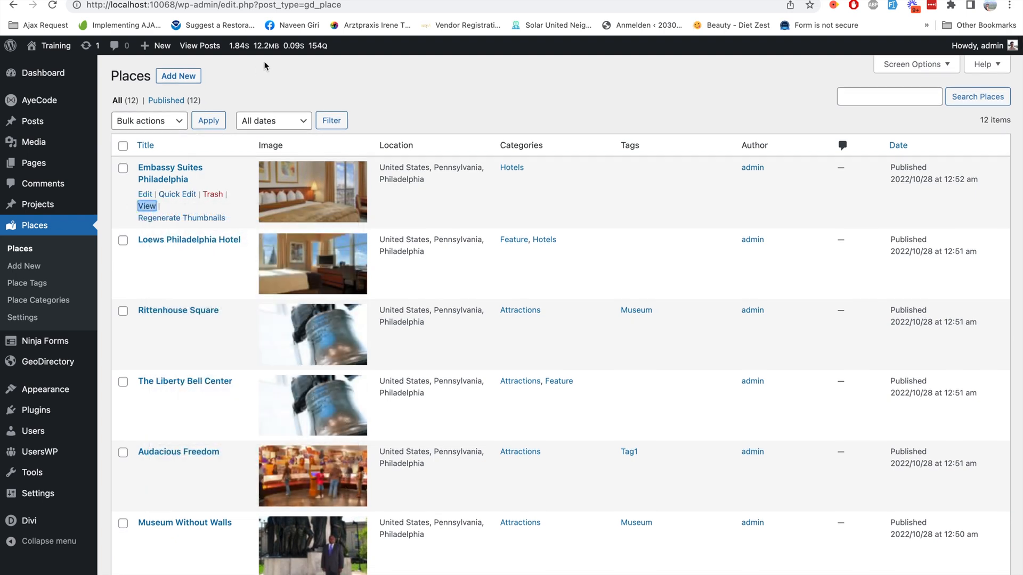
pyautogui.click(147, 207)
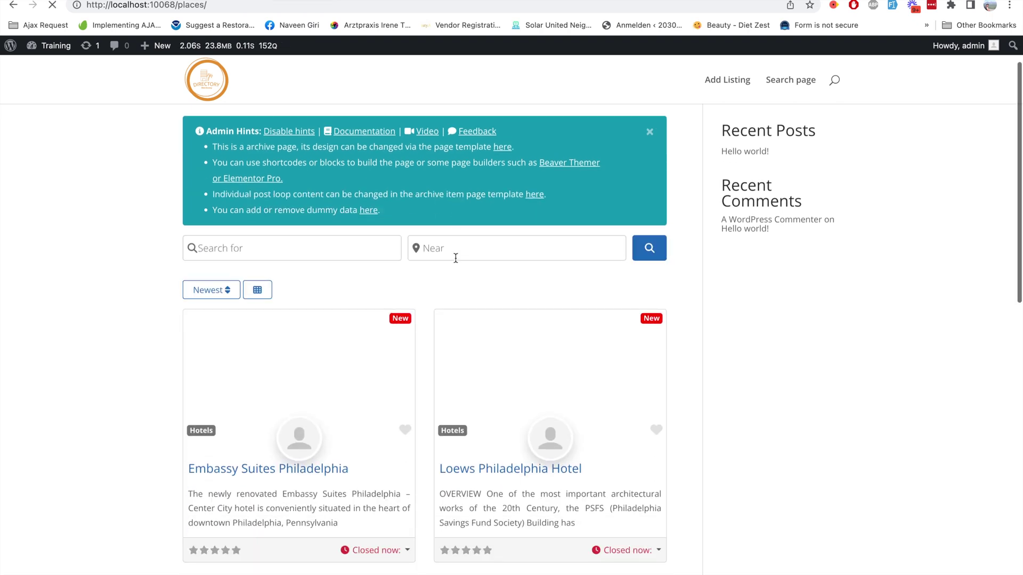
# - Move to page 2 of the front-end places archive
pyautogui.scroll(-3)
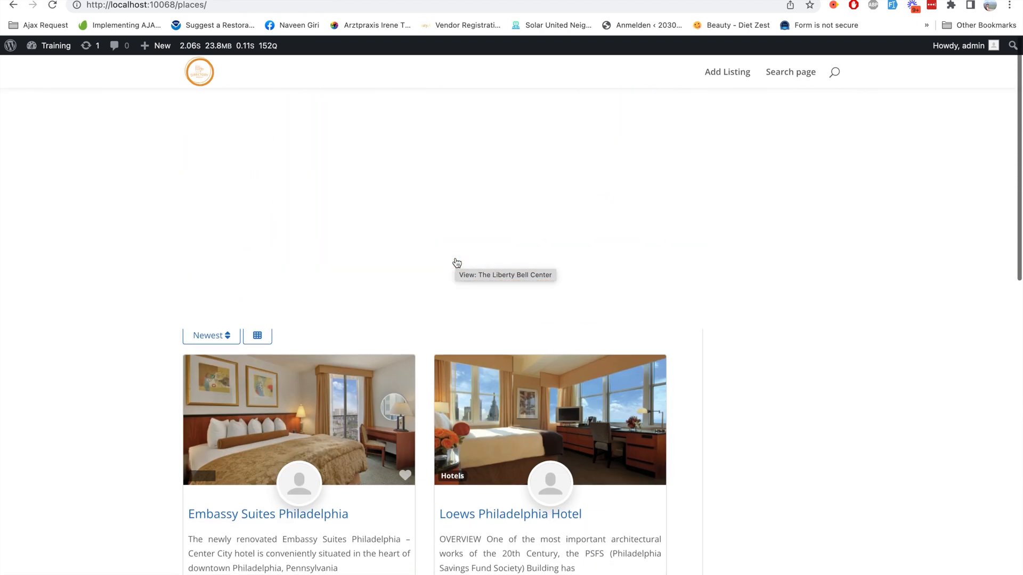
pyautogui.click(219, 421)
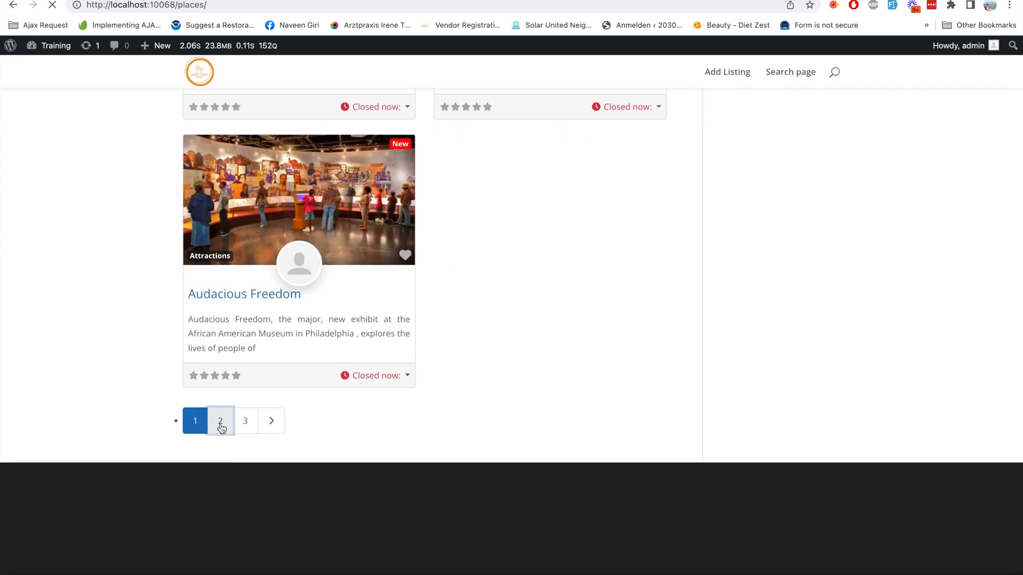
pyautogui.click(220, 421)
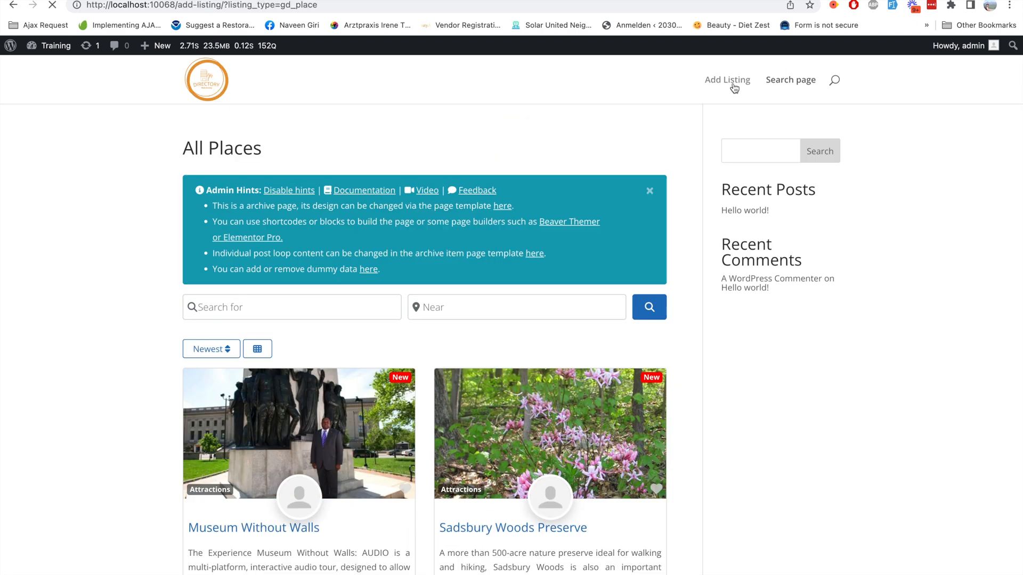
# - Bring up the front-end Add Place form via Add Listing in the site header
pyautogui.click(727, 80)
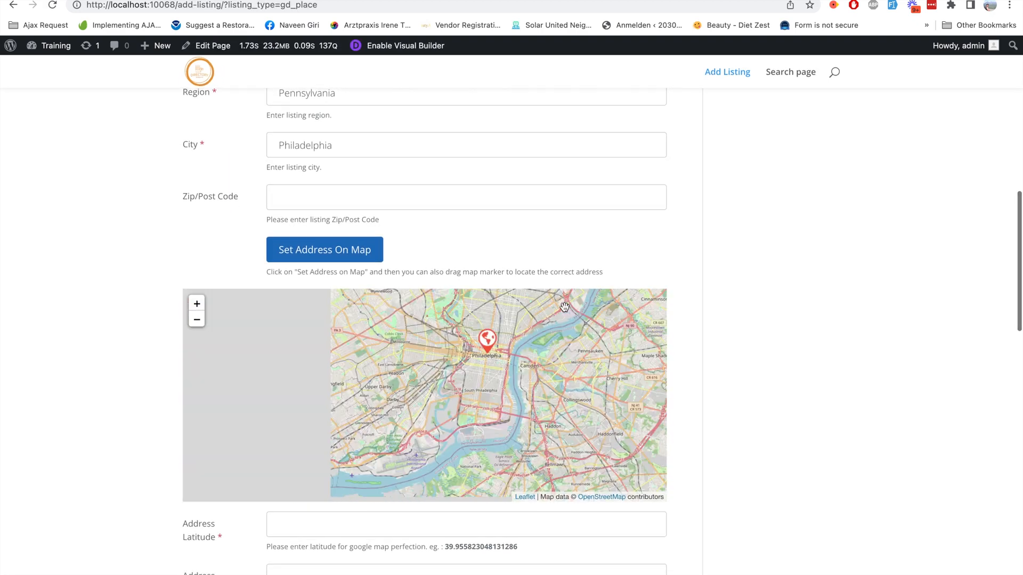
pyautogui.scroll(-3)
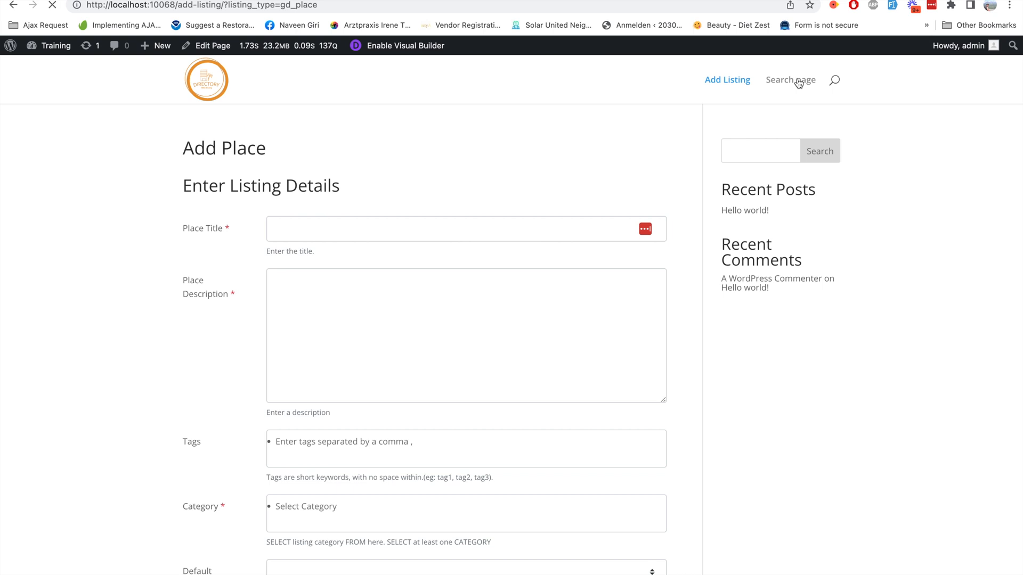
# - Show the front-end place search results down to the three-page pagination
pyautogui.click(791, 79)
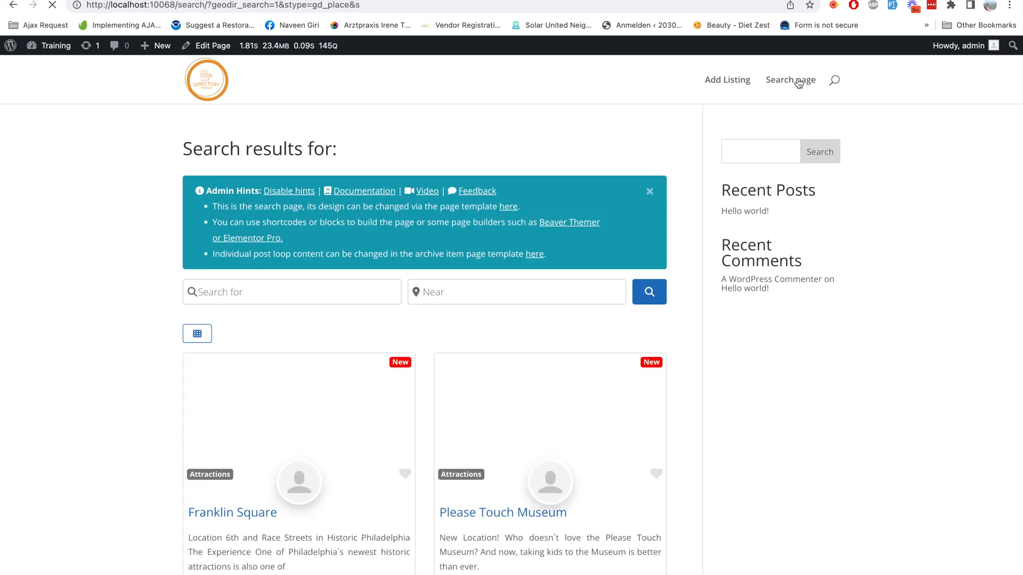
pyautogui.scroll(-3)
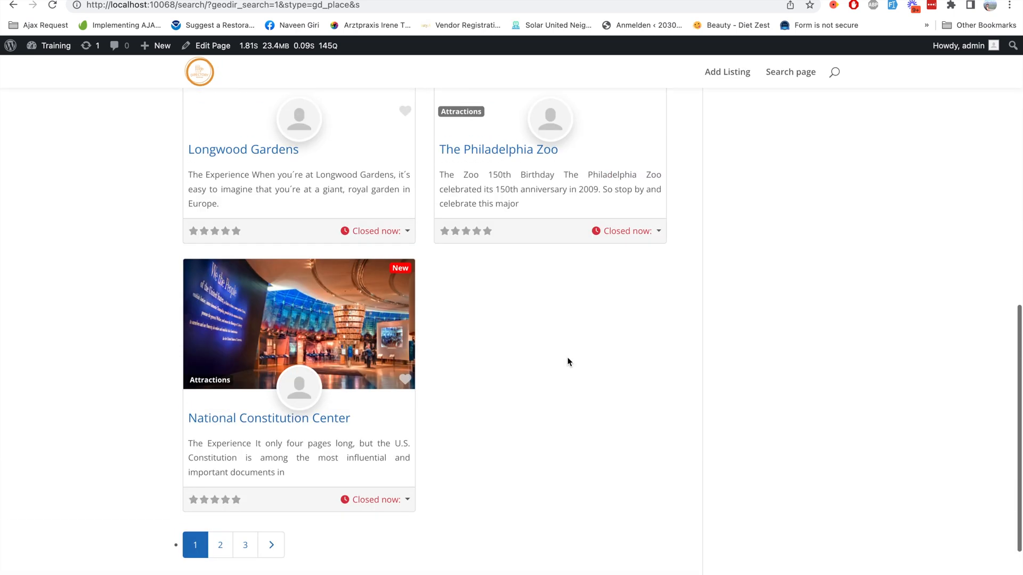